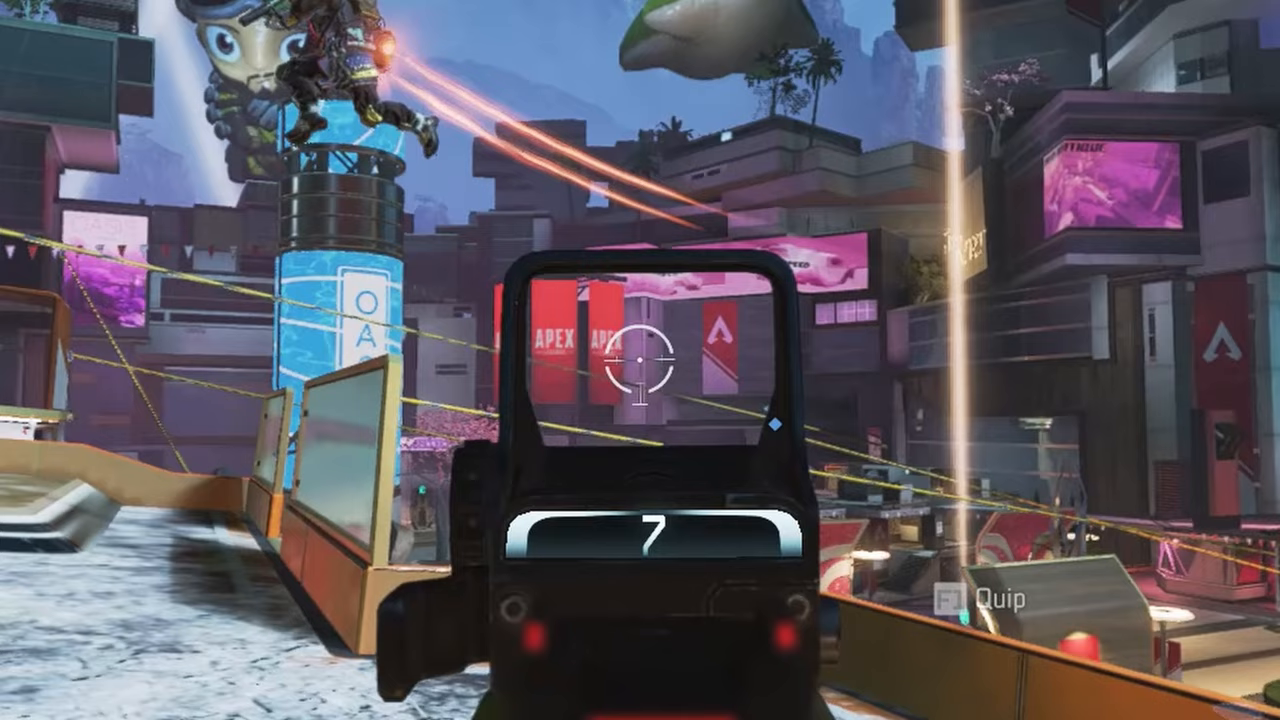
# Join the Struth Gaming channel, showing the Beginner and Advanced membership tiers with monthly prices.
pyautogui.click(640, 360)
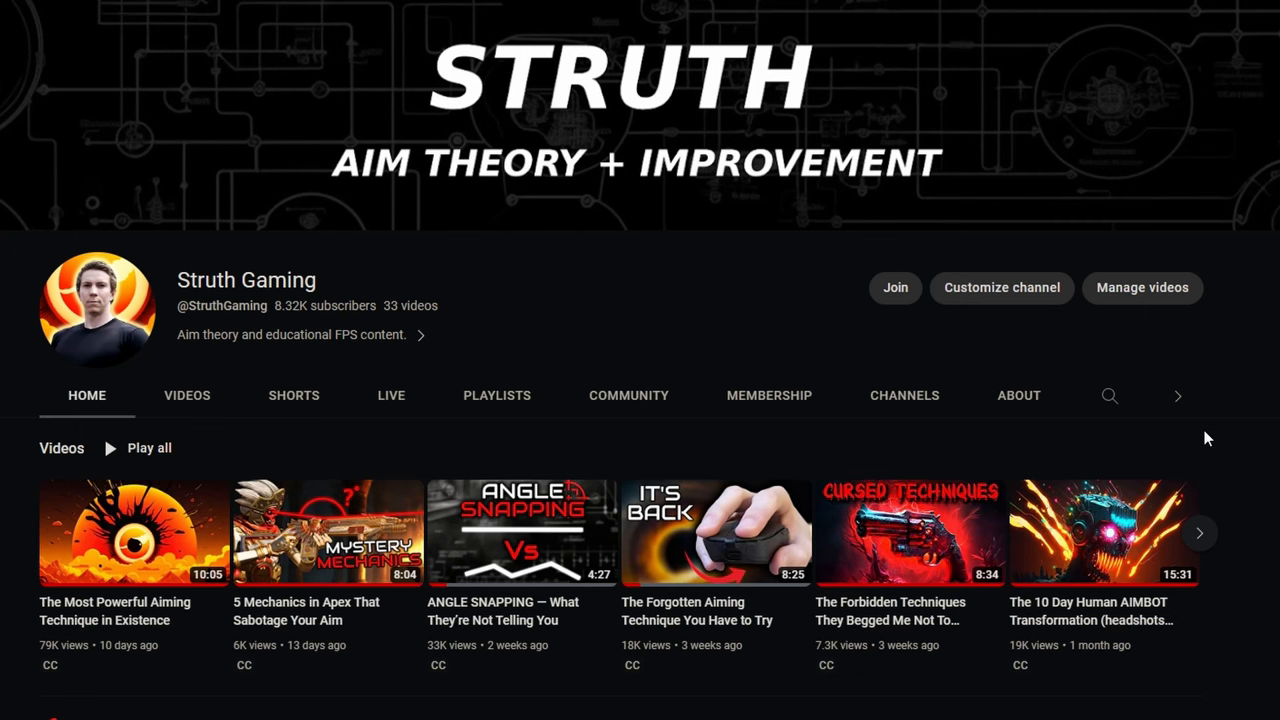
pyautogui.click(892, 288)
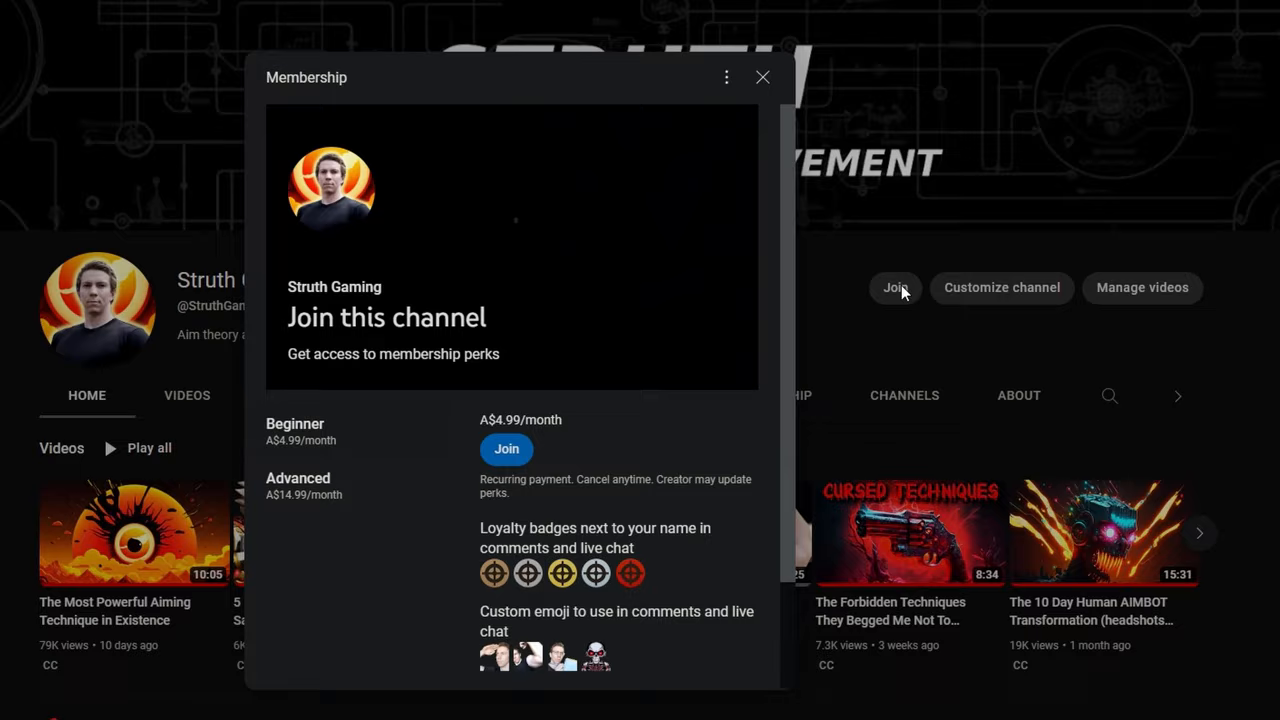